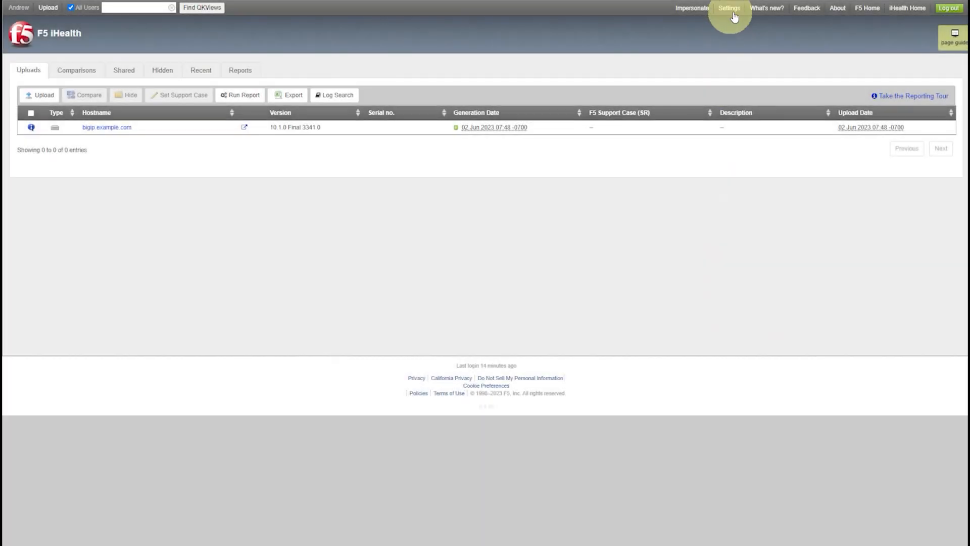
Generate new iHealth API client credentials in Settings and copy the bearer-token curl request.
{"action": "left_click", "coordinate": [728, 8]}
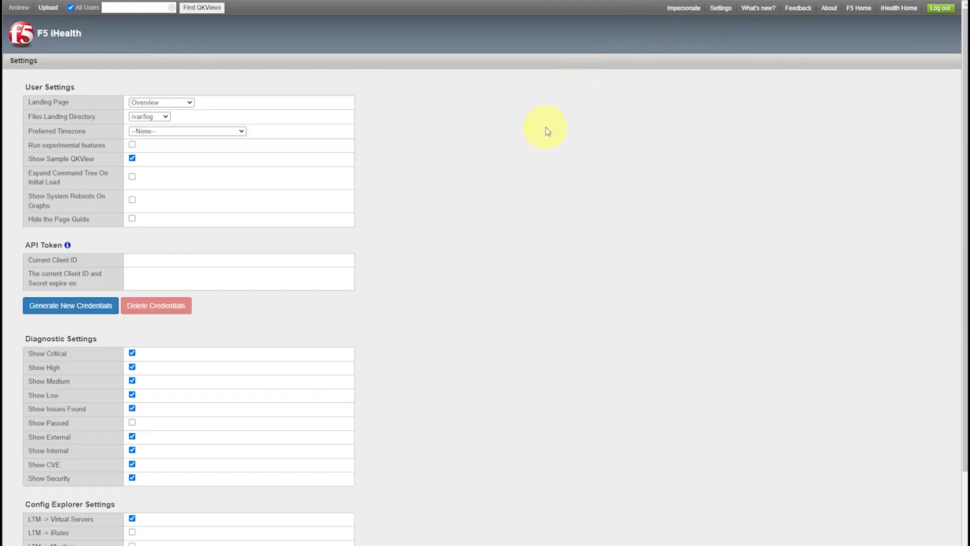
{"action": "left_click", "coordinate": [71, 306]}
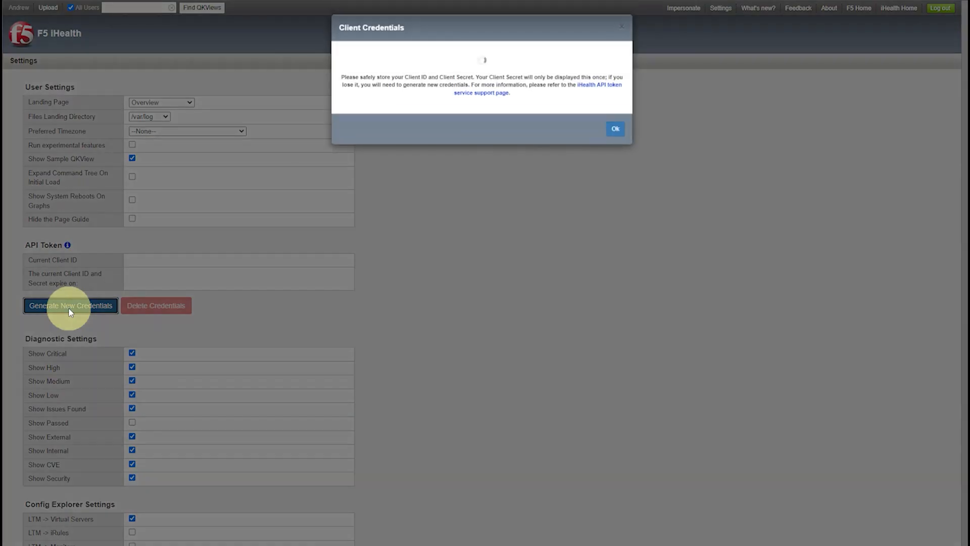
{"action": "left_click", "coordinate": [71, 305]}
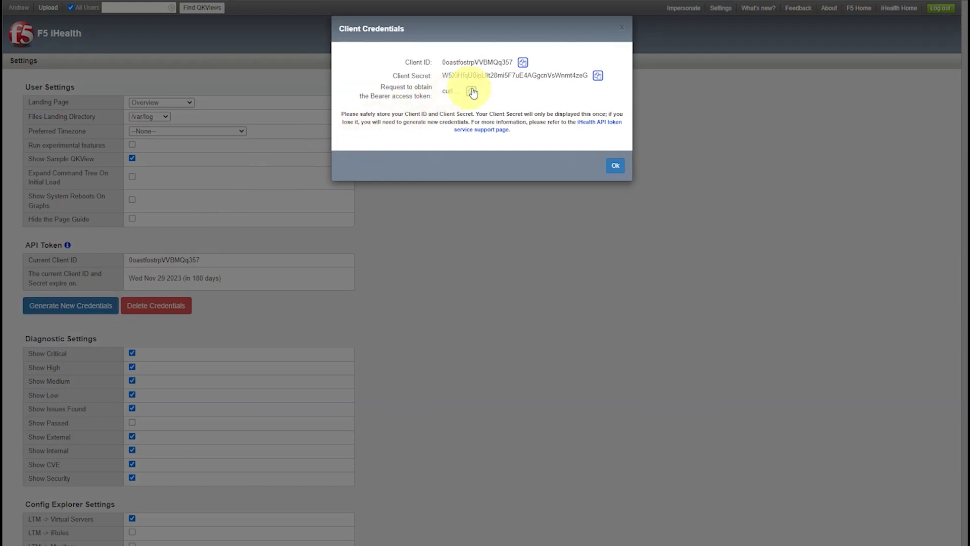
{"action": "left_click", "coordinate": [615, 166]}
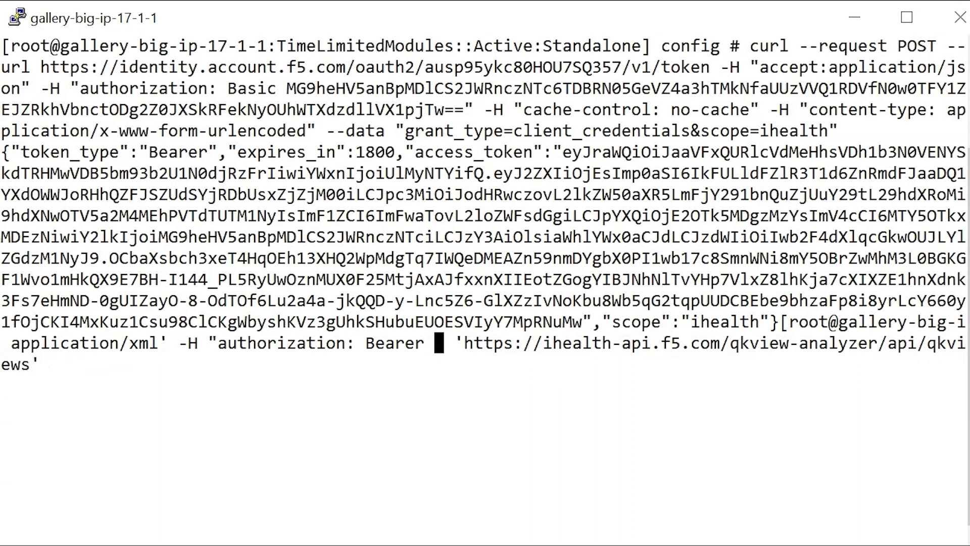
Select the access_token value in the PuTTY response to copy it for the Bearer header.
{"action": "left_click_drag", "start_coordinate": [560, 153], "coordinate": [585, 173]}
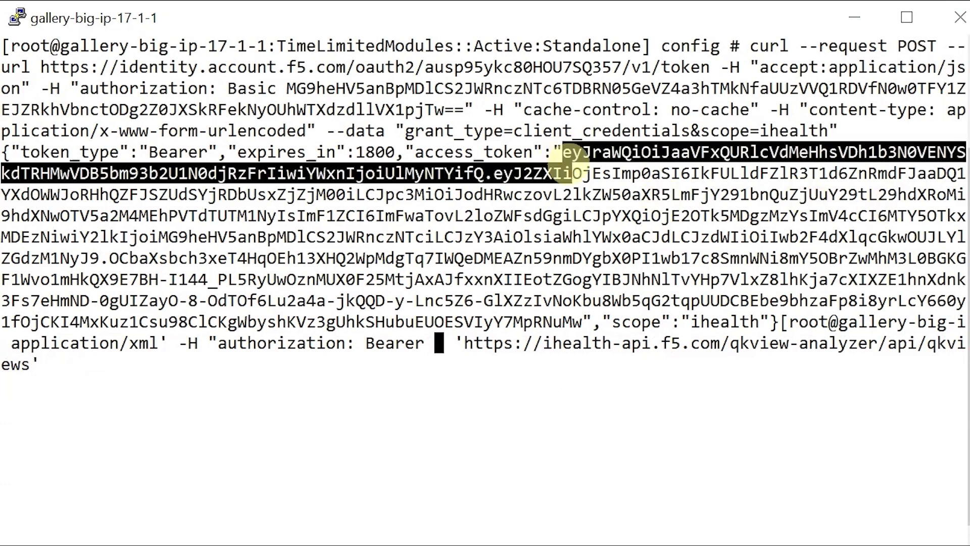